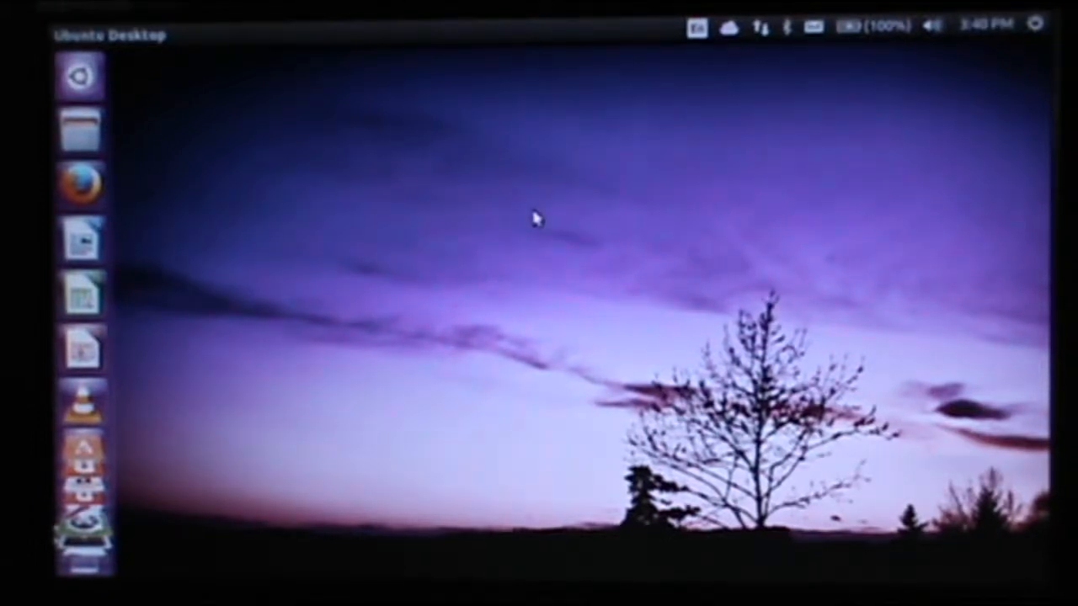
pyautogui.moveTo(611, 158)
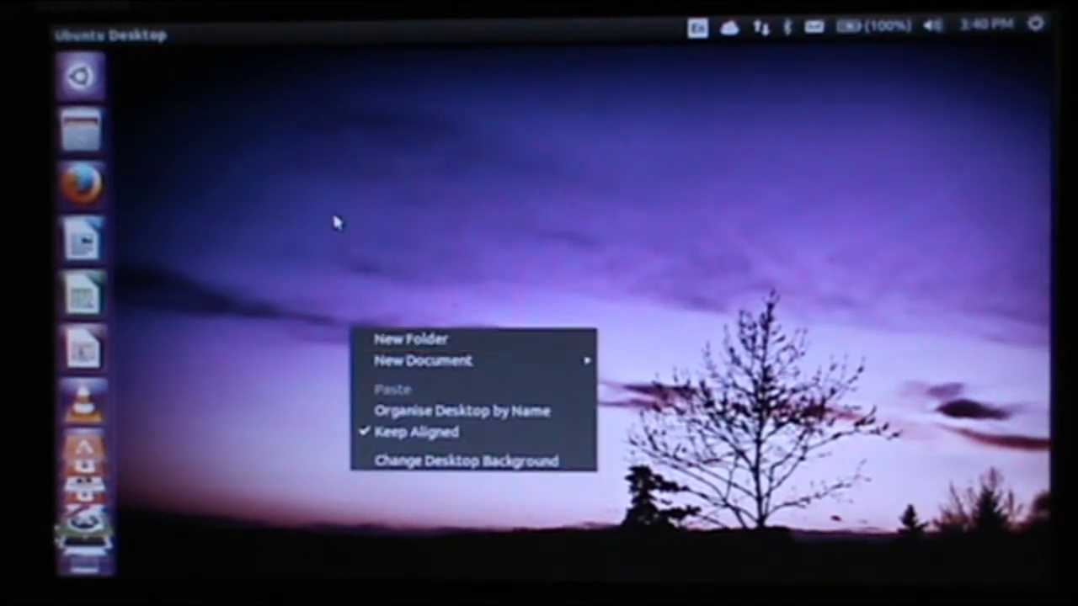
# Dismiss the desktop right-click menu without choosing an option.
pyautogui.click(337, 221)
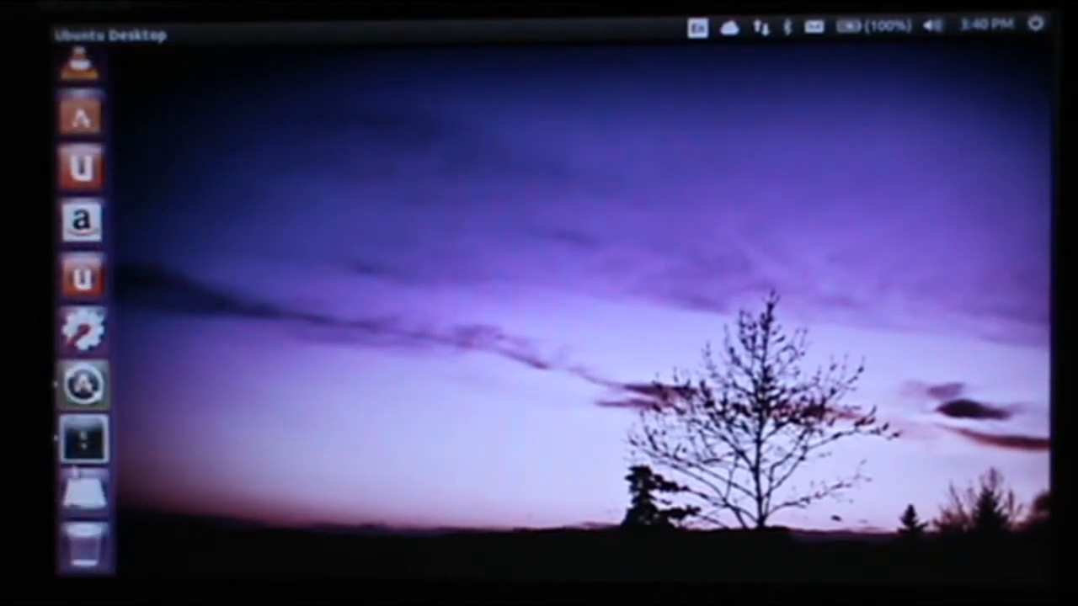
pyautogui.moveTo(82, 331)
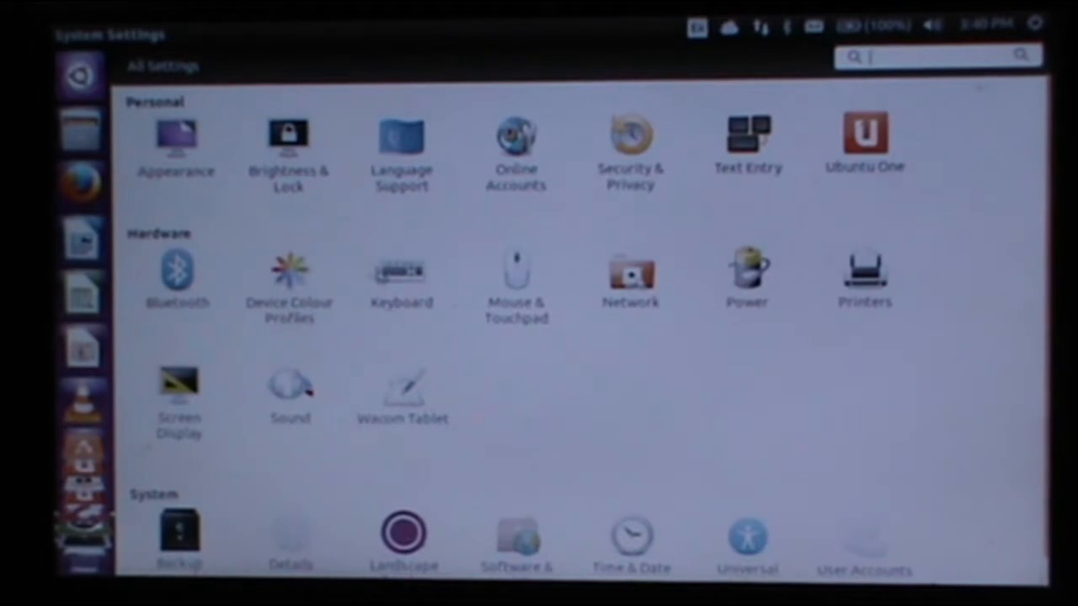
# Open the Details page under System in All Settings.
pyautogui.click(291, 518)
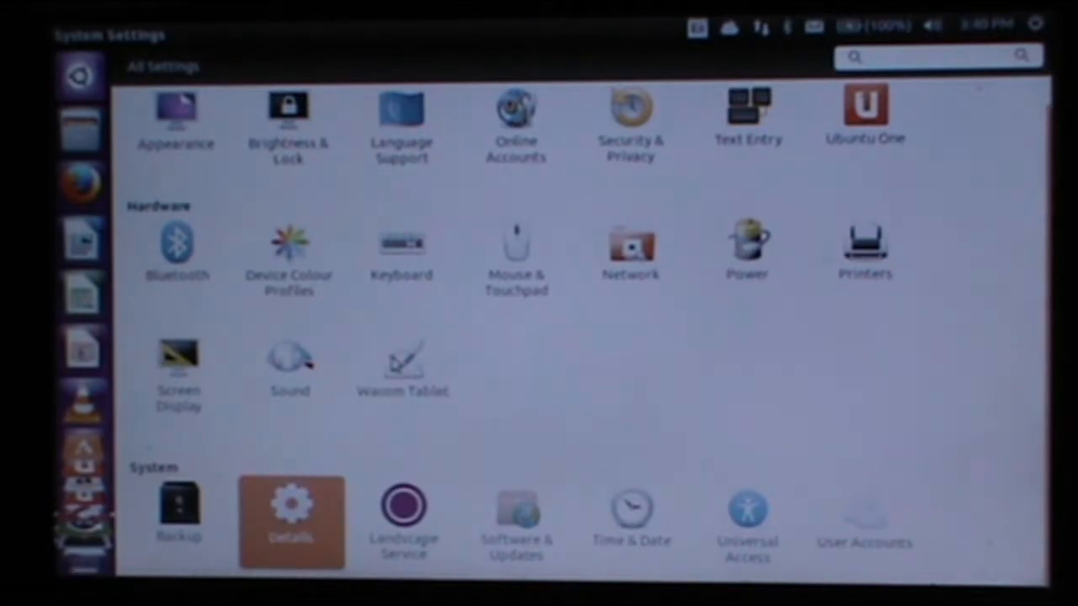
pyautogui.click(290, 513)
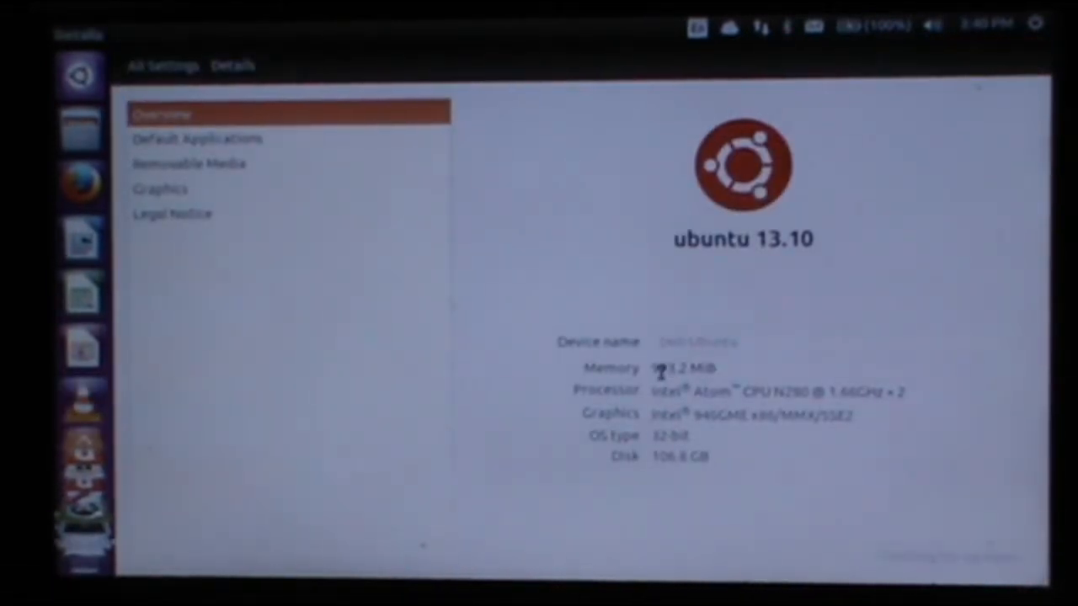
# Highlight the Memory and Graphics values on the Overview, then close System Settings.
pyautogui.doubleClick(683, 368)
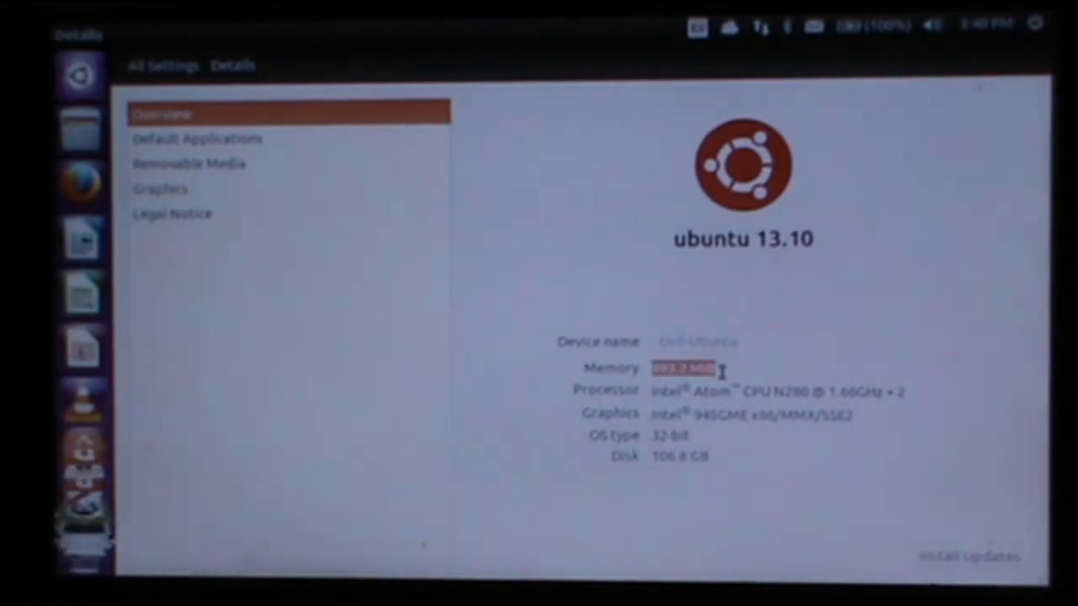
pyautogui.moveTo(825, 455)
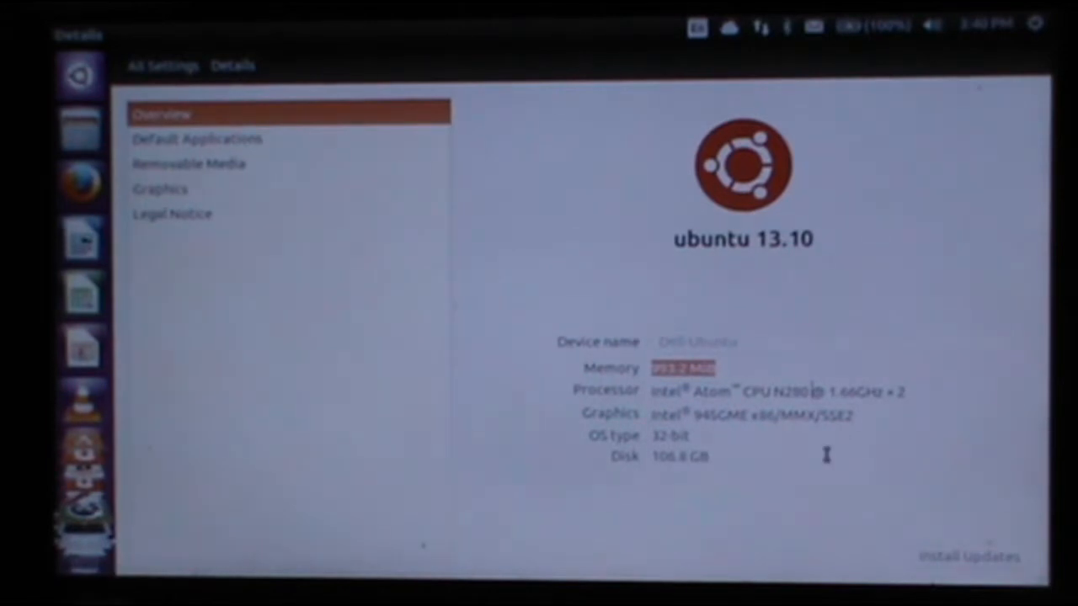
pyautogui.moveTo(832, 463)
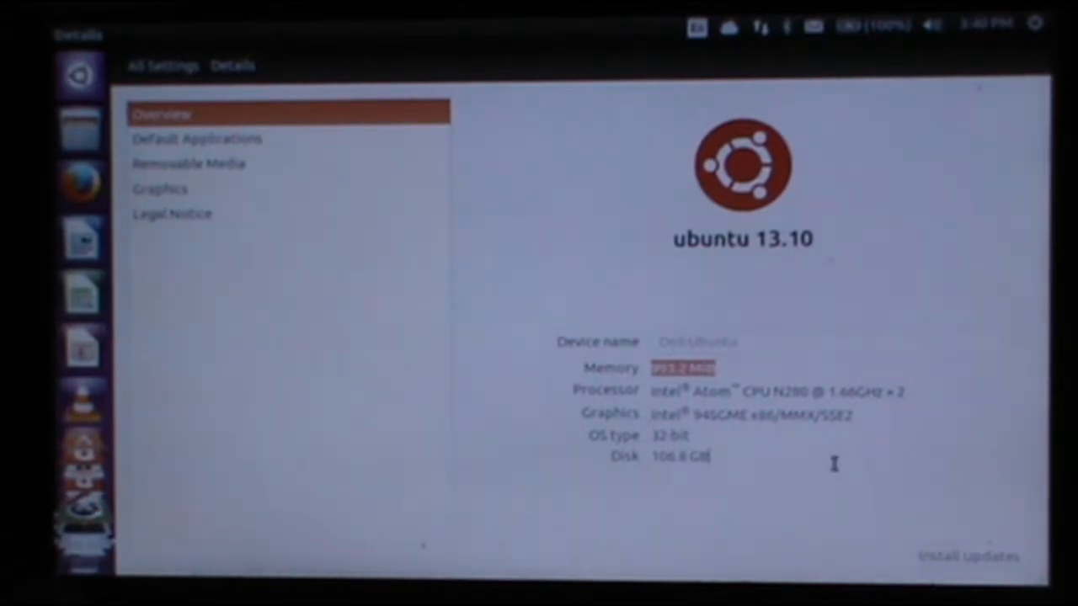
pyautogui.moveTo(875, 434)
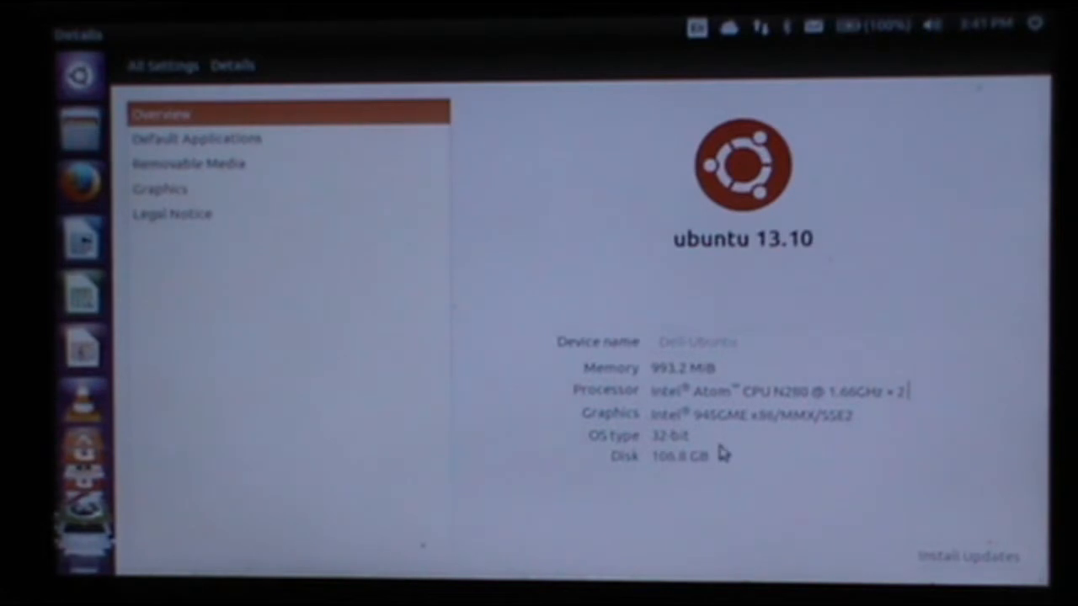
pyautogui.moveTo(766, 433)
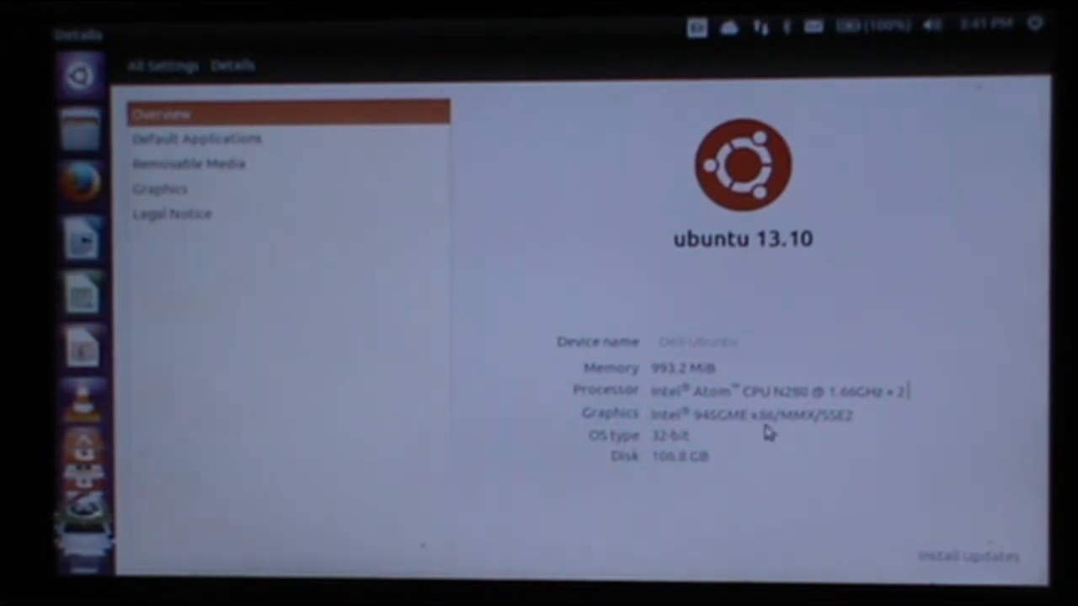
pyautogui.doubleClick(674, 414)
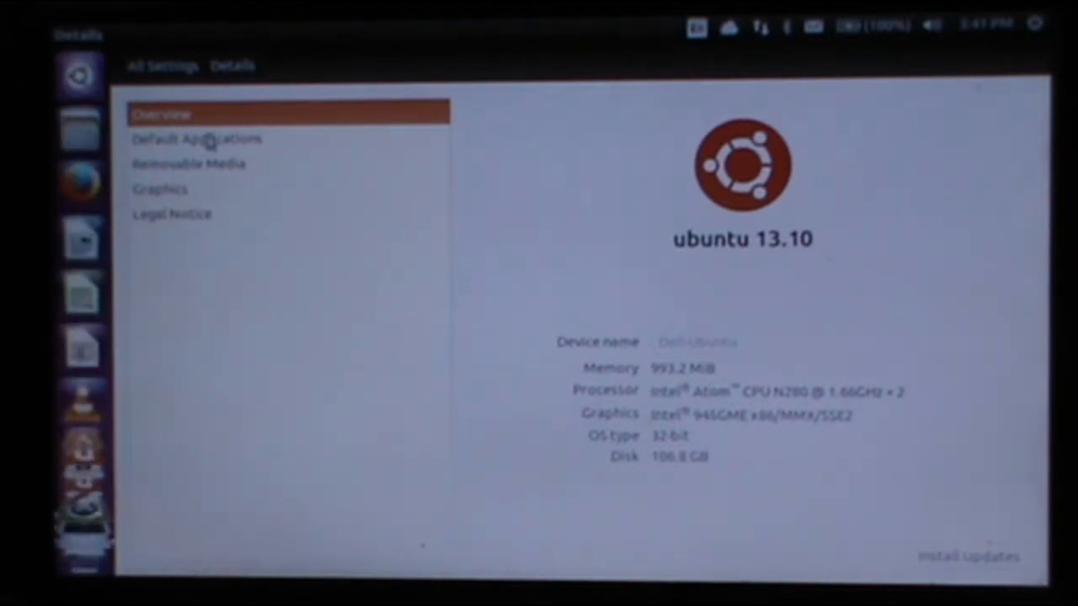
pyautogui.click(197, 139)
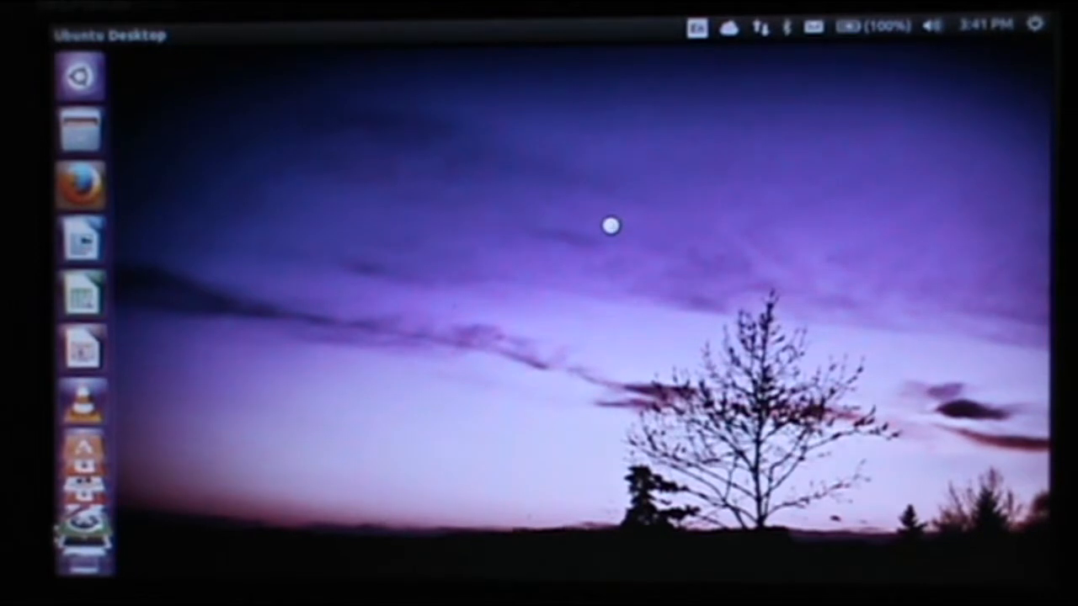
pyautogui.moveTo(615, 234)
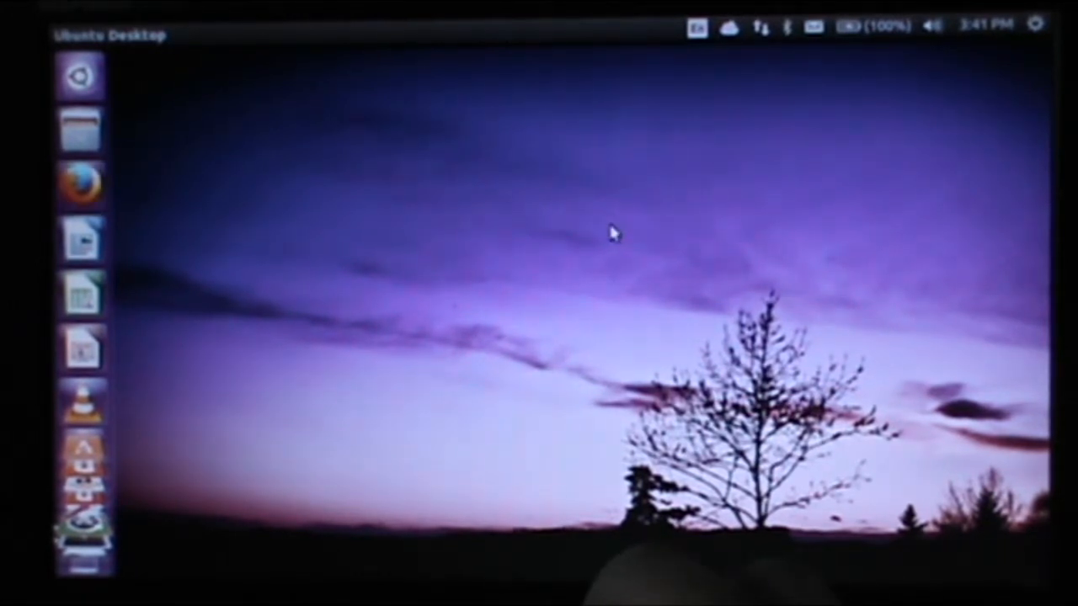
# Launch Firefox from the launcher.
pyautogui.click(80, 183)
pyautogui.write('yo')
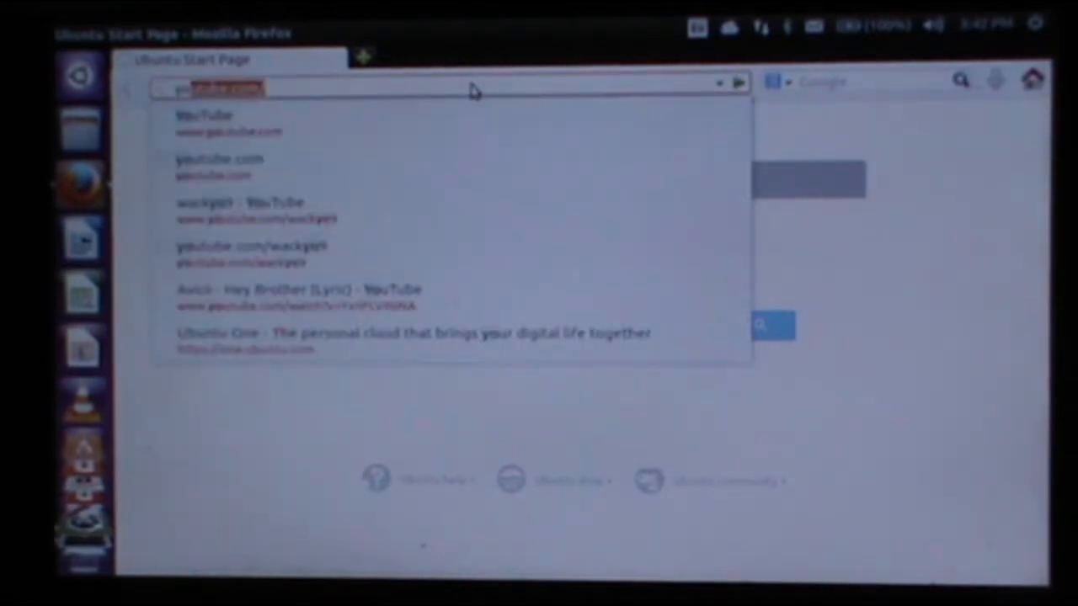
# Load YouTube, decline the install offer, and open the Awesome Beat Machine video.
pyautogui.press('Return')
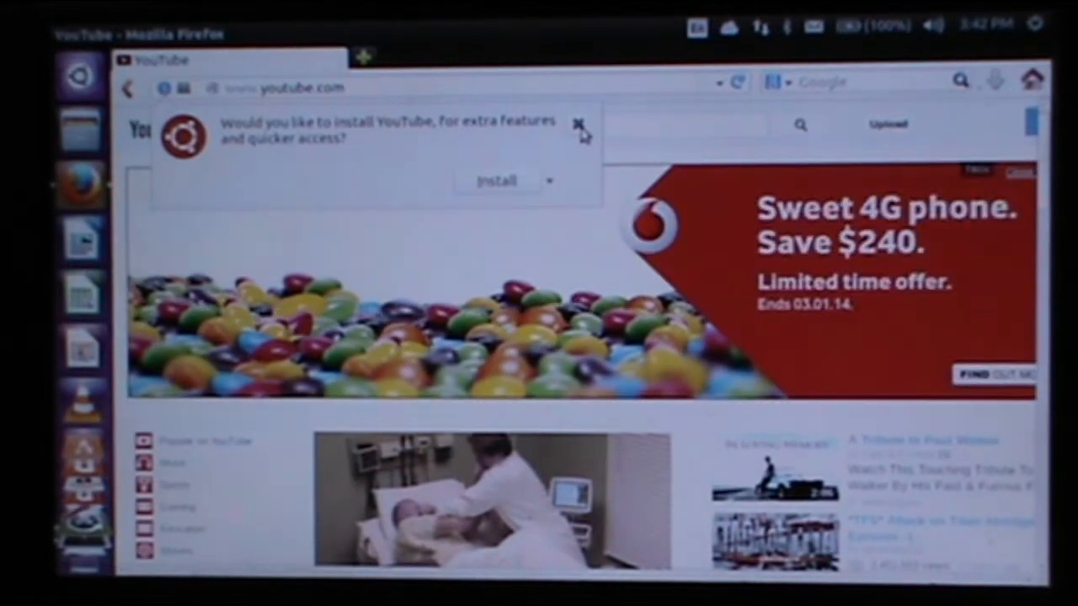
pyautogui.click(579, 122)
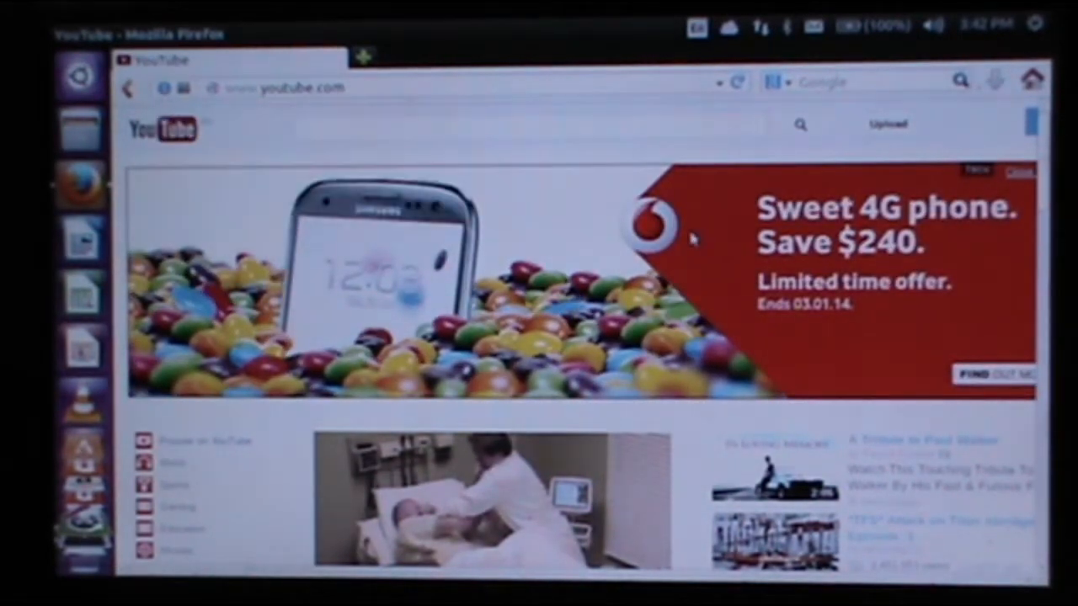
pyautogui.scroll(-3)
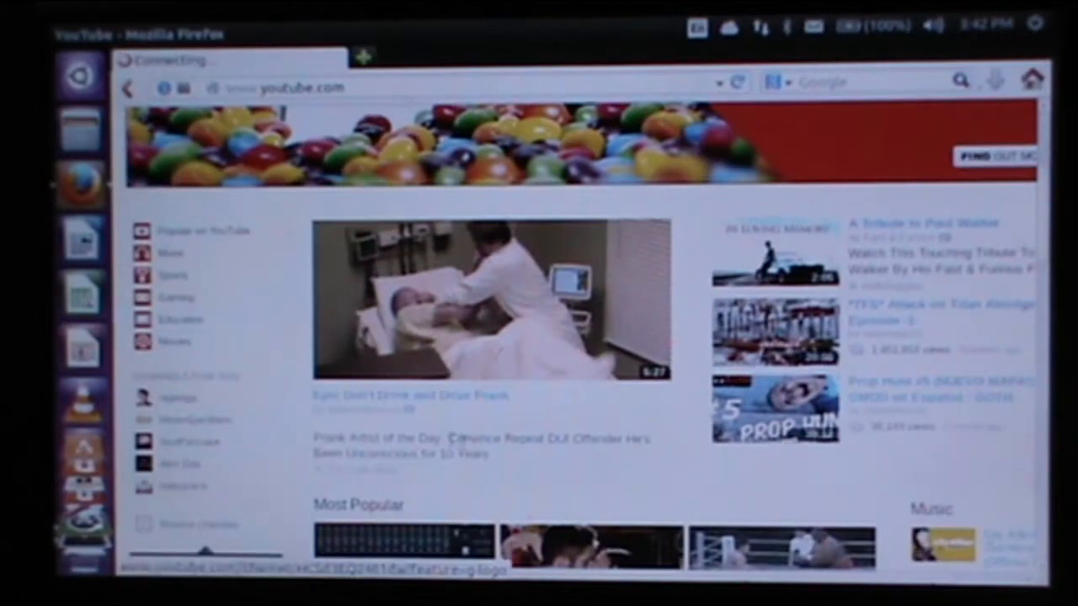
pyautogui.moveTo(604, 457)
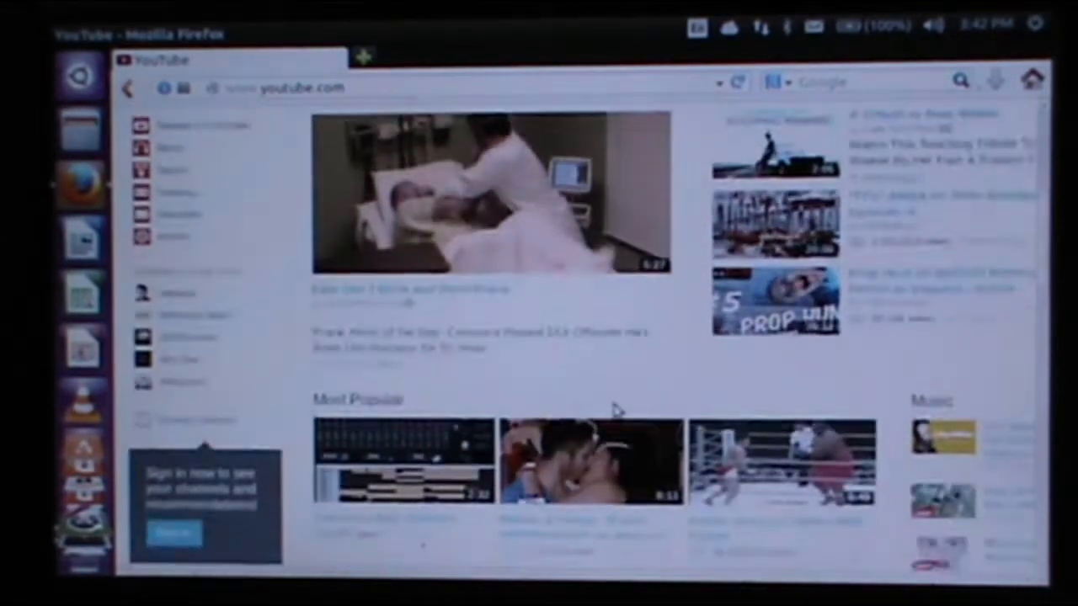
pyautogui.scroll(-3)
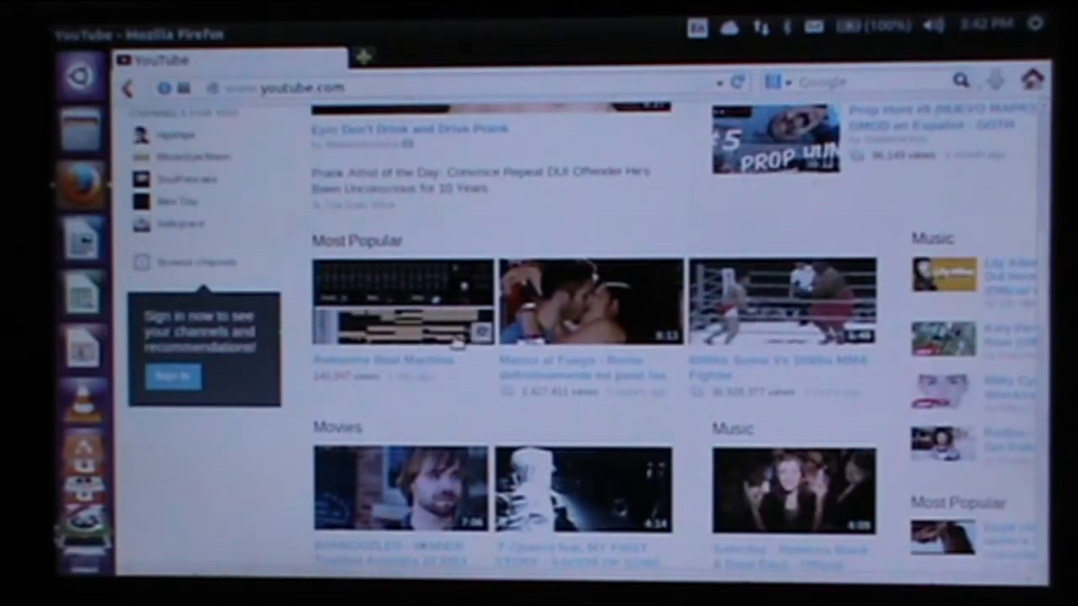
pyautogui.click(403, 301)
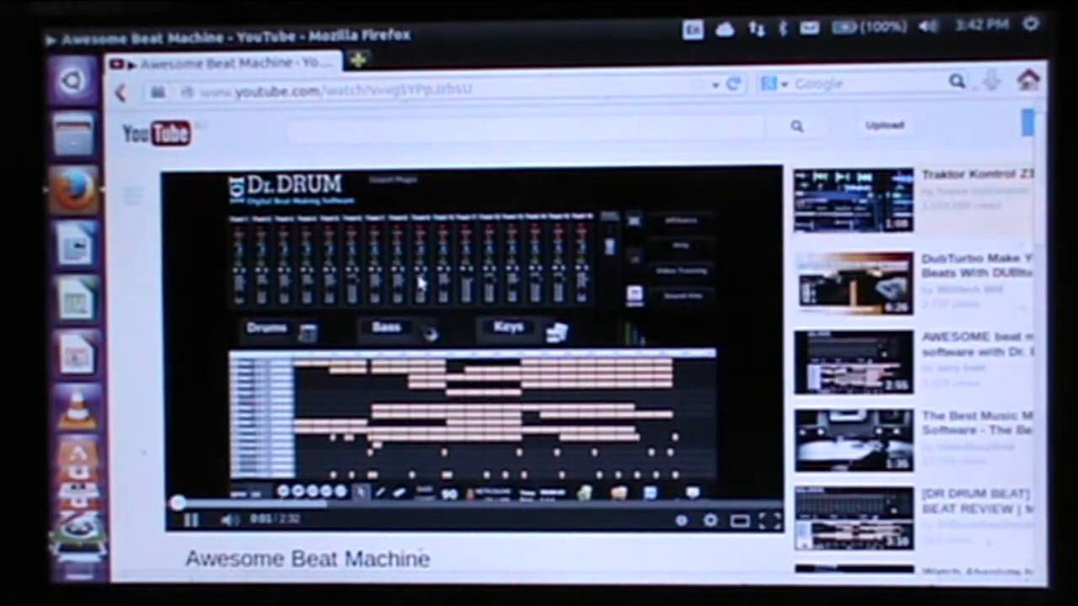
# Watch Awesome Beat Machine full screen, then exit and close Firefox.
pyautogui.click(768, 520)
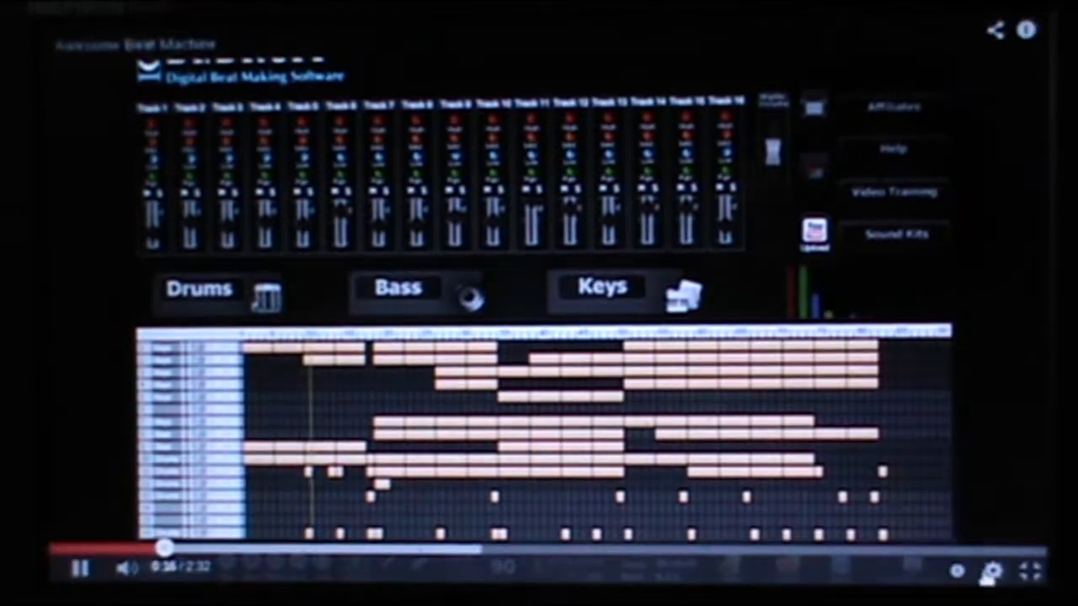
pyautogui.click(990, 569)
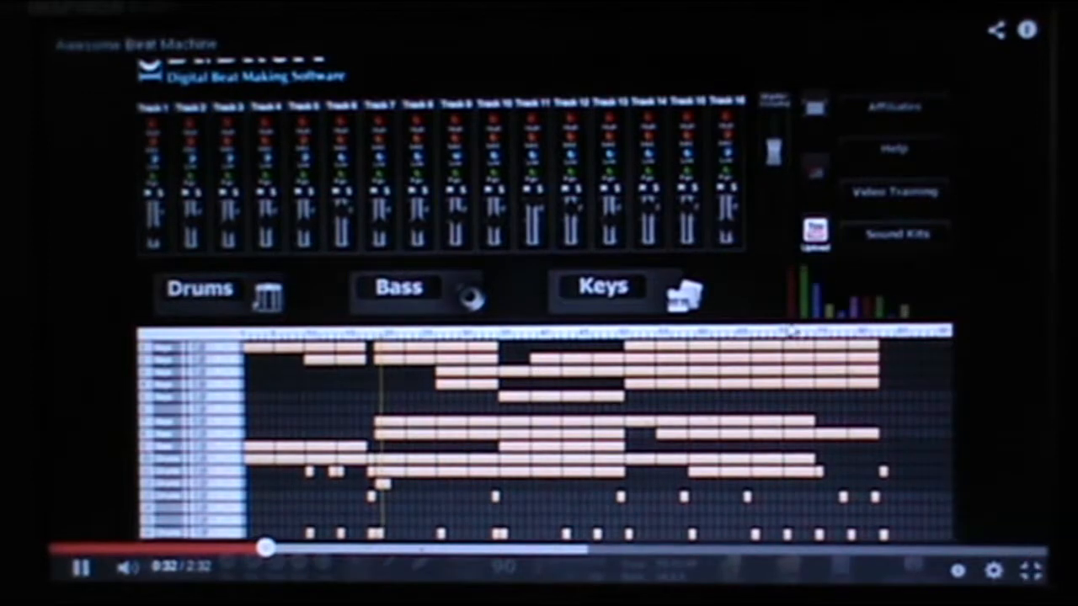
pyautogui.click(1049, 566)
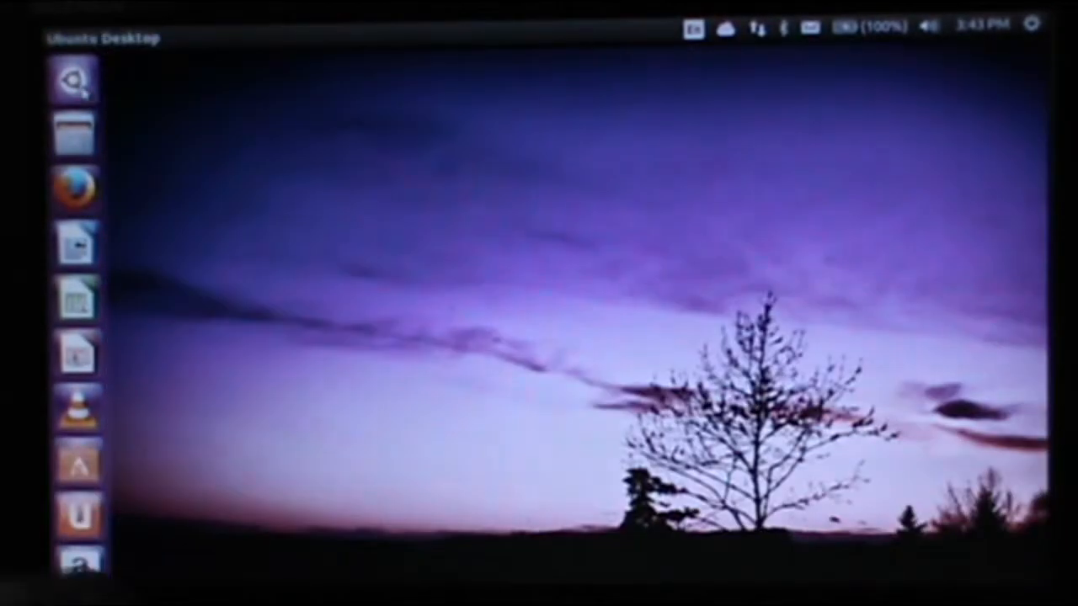
# Search the Dash for 'sy' and launch System Monitor.
pyautogui.write('syt')
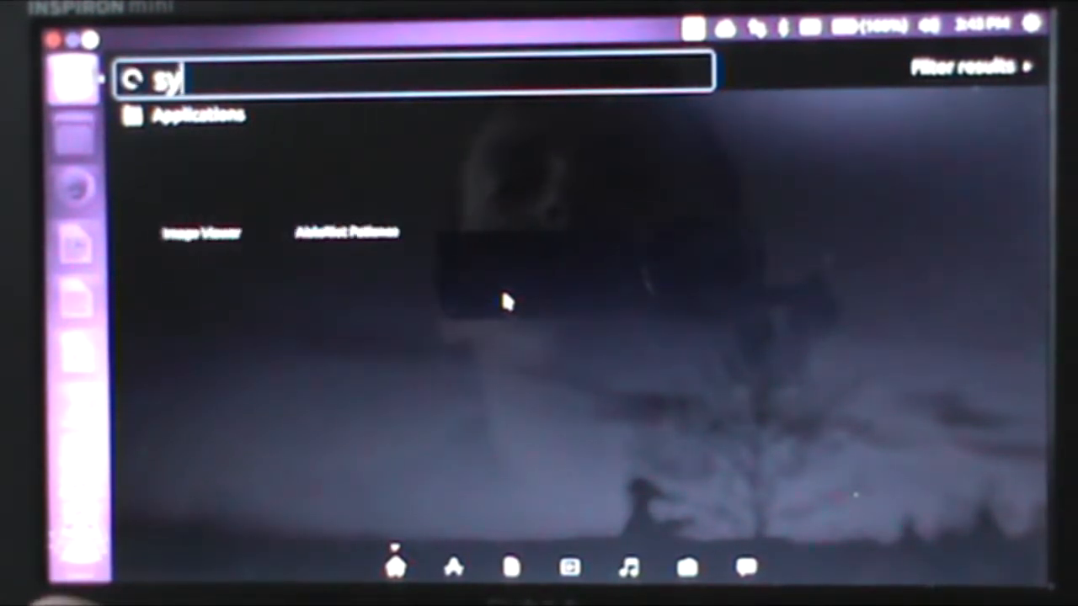
pyautogui.press('BackSpace')
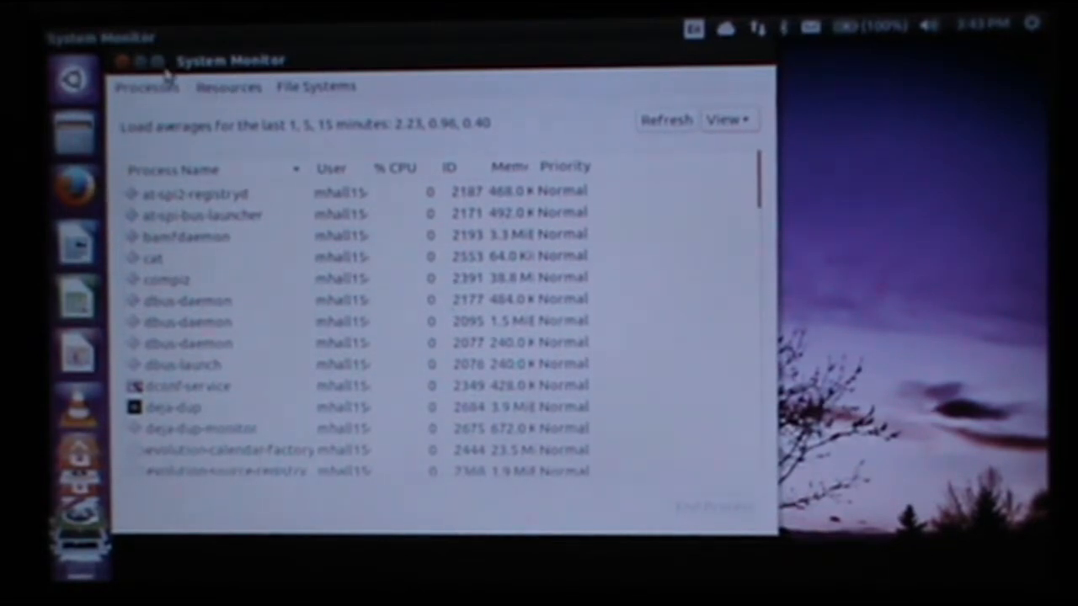
pyautogui.click(226, 60)
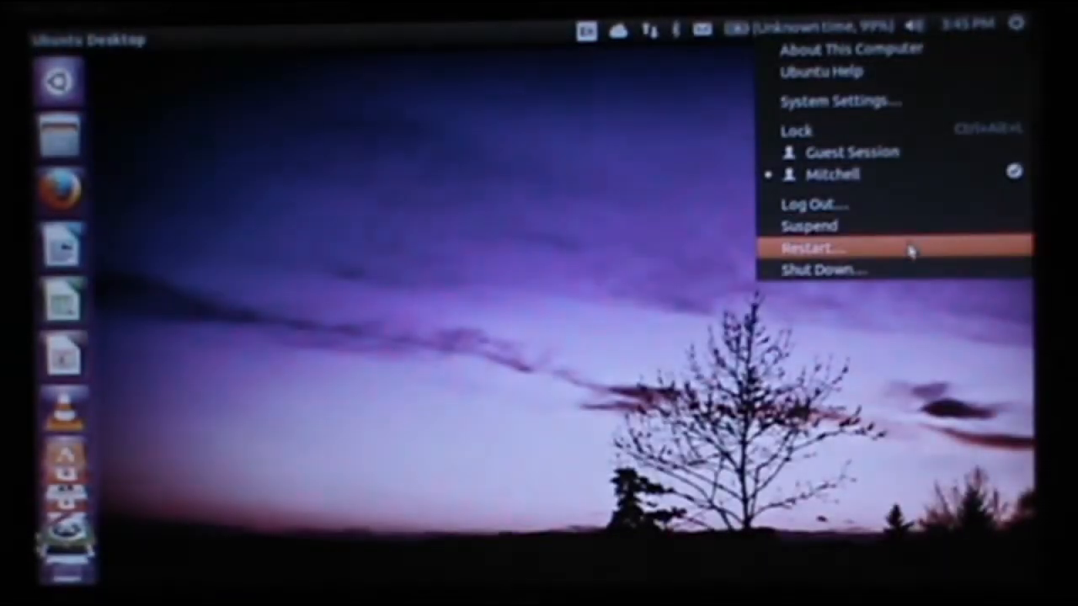
# Choose Shut Down… from the top-panel gear menu.
pyautogui.click(820, 269)
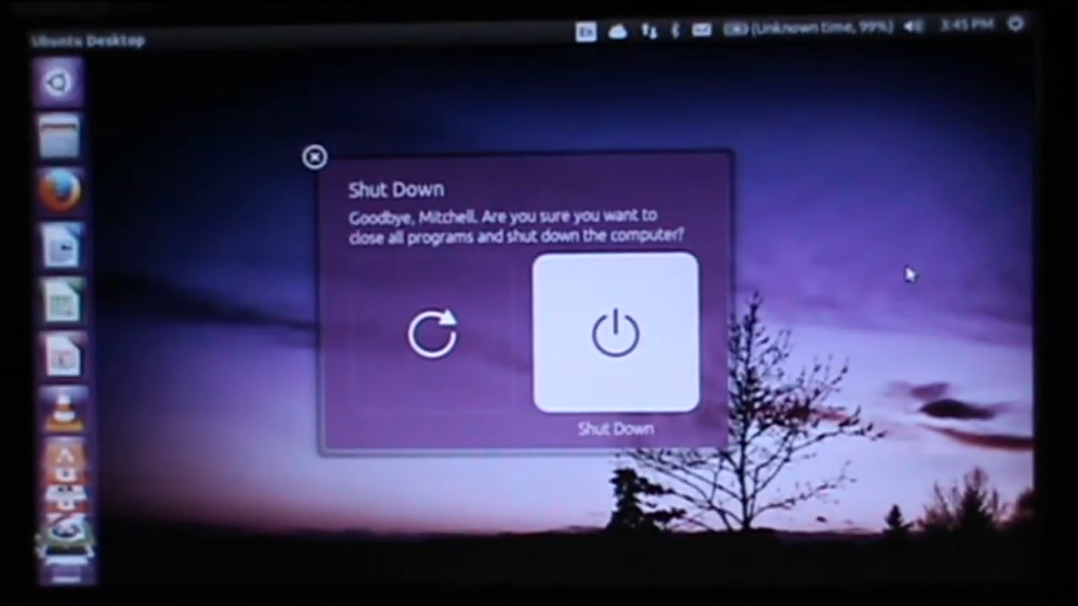